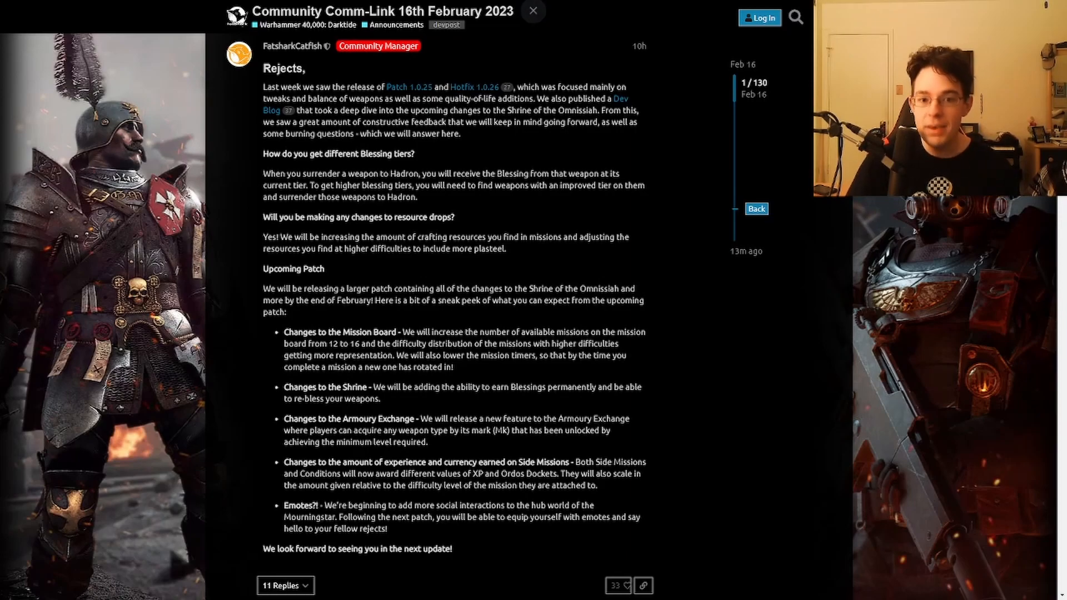
- Switch to the Darktide Modding Policy post and show it full screen
left_click(196, 11)
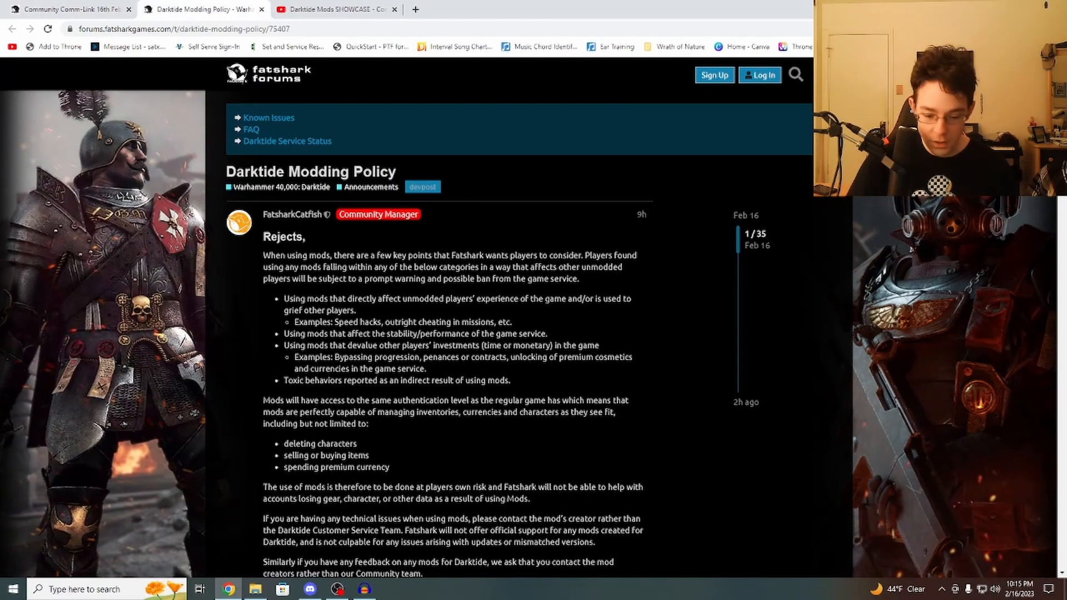
key("F11")
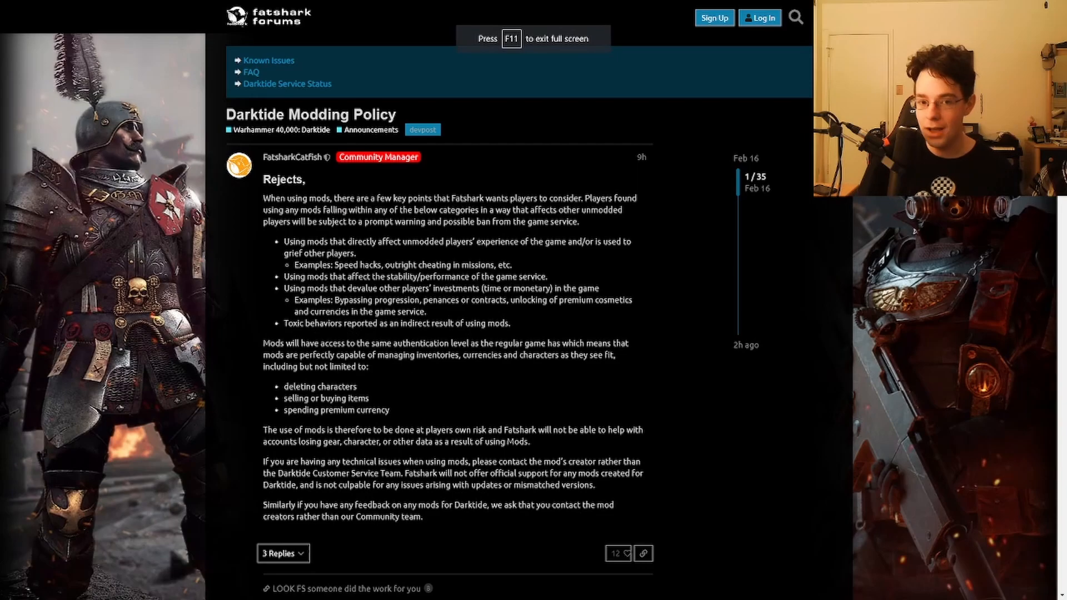